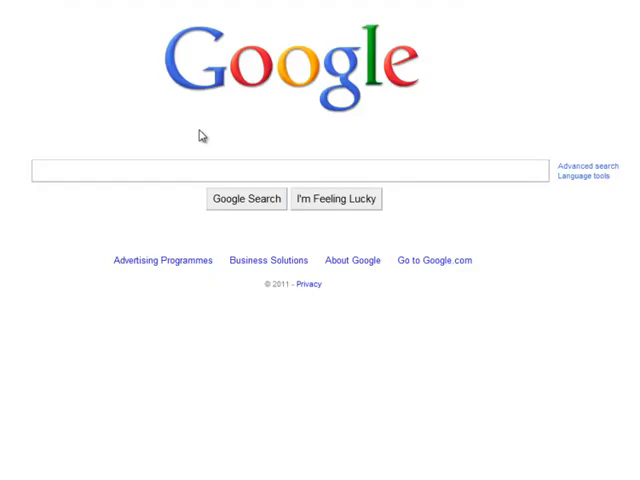
Search Google for 'romantic weekend break'.
{"action": "type", "text": "romantic w"}
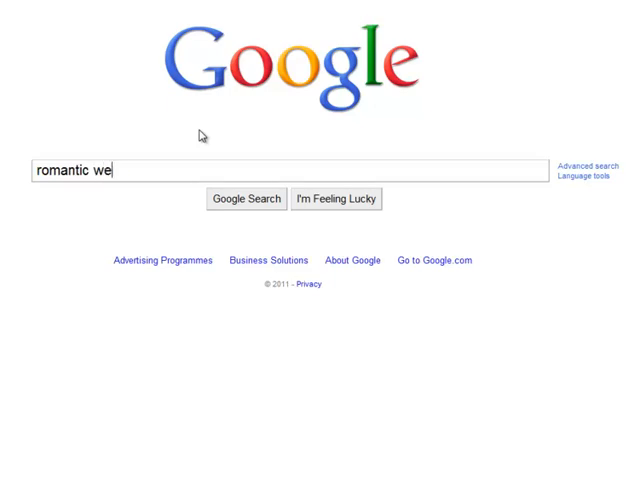
{"action": "type", "text": "ekend break"}
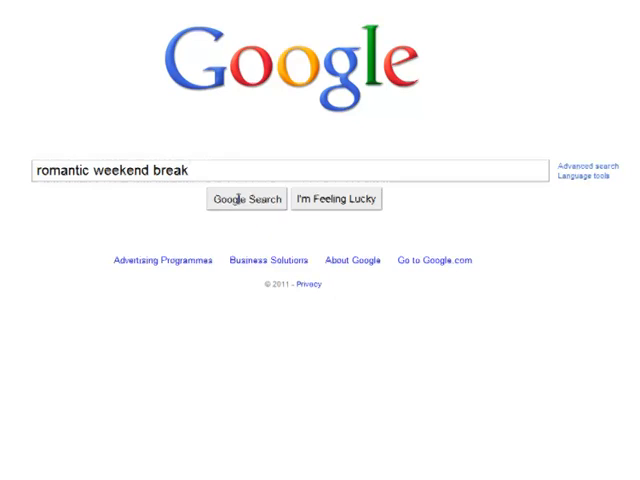
{"action": "left_click", "coordinate": [249, 198]}
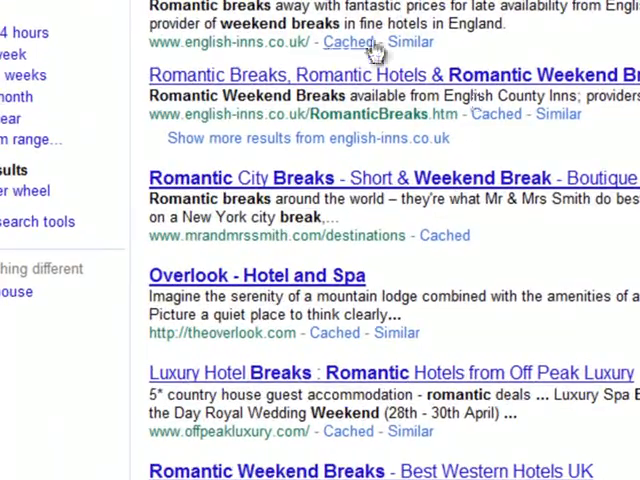
{"action": "mouse_move", "coordinate": [315, 285]}
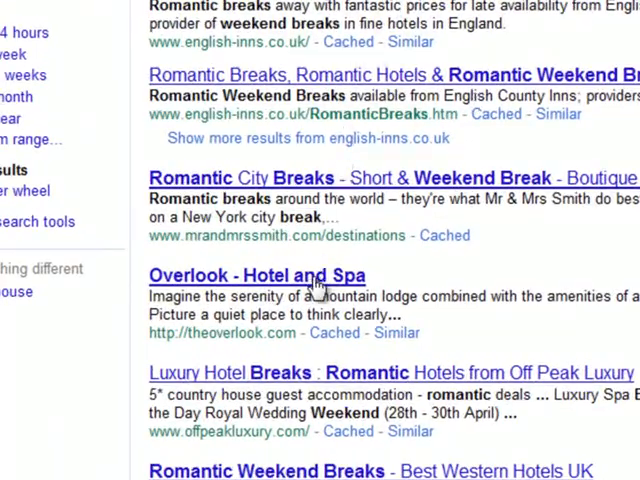
Open the Overlook Hotel and Spa site from the search results.
{"action": "left_click", "coordinate": [256, 275]}
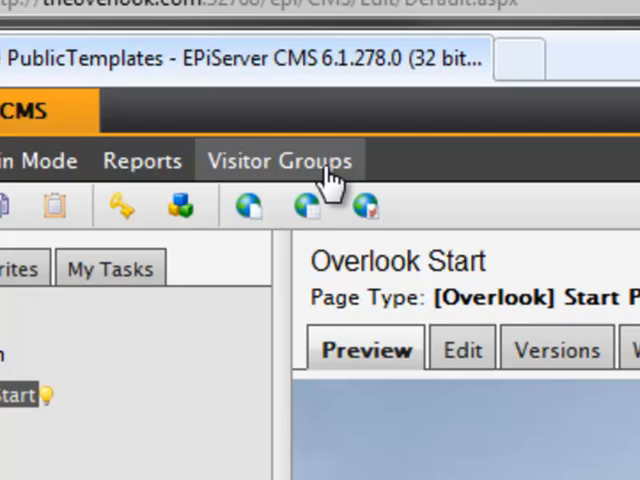
Add a 'Romantic visitors' visitor group with a Search Keyword URL criterion.
{"action": "left_click", "coordinate": [279, 160]}
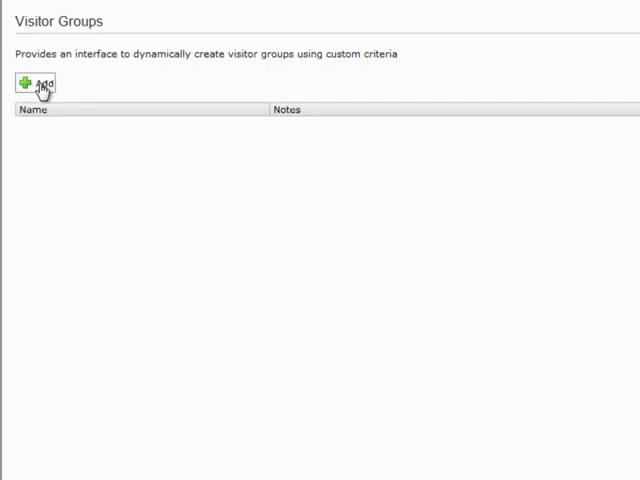
{"action": "left_click", "coordinate": [34, 84]}
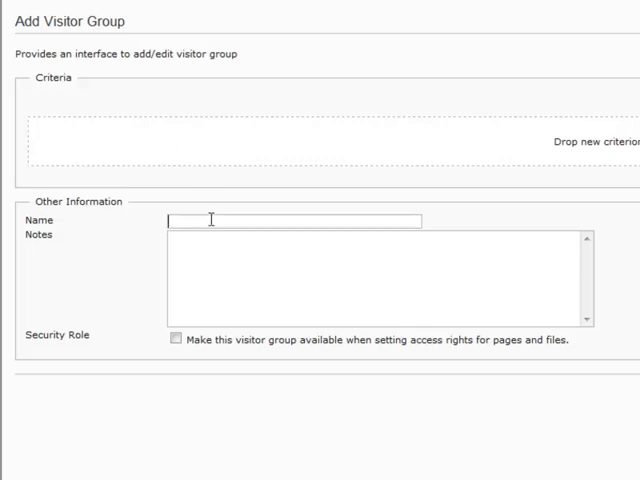
{"action": "type", "text": "Romant"}
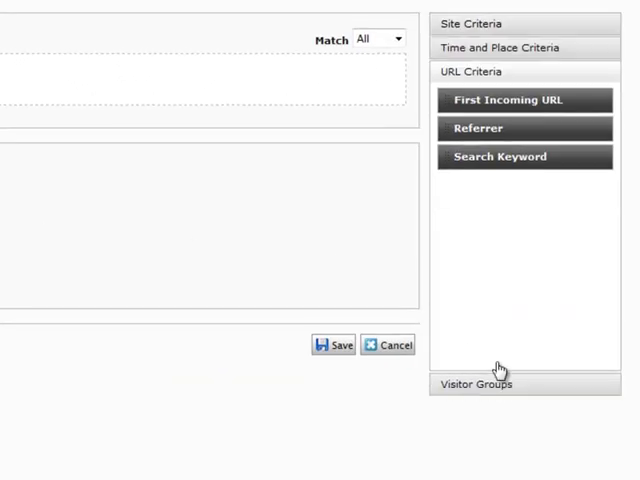
{"action": "mouse_move", "coordinate": [500, 157]}
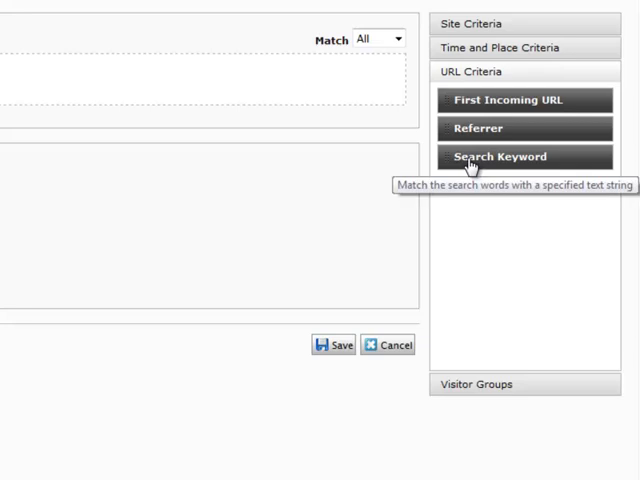
{"action": "left_click_drag", "start_coordinate": [508, 156], "coordinate": [350, 127]}
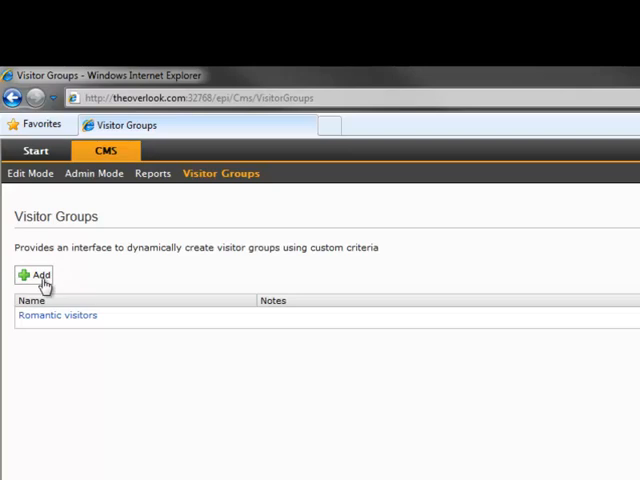
Add an 'Everyone else' visitor group for visitors not a member of Romantic visitors.
{"action": "left_click", "coordinate": [33, 276]}
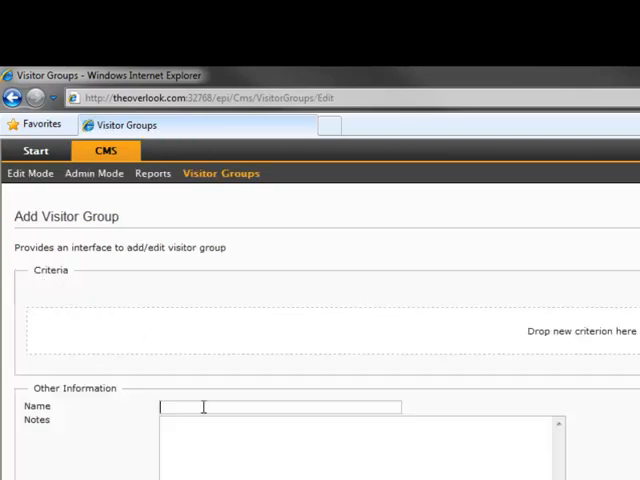
{"action": "type", "text": "Everyone else"}
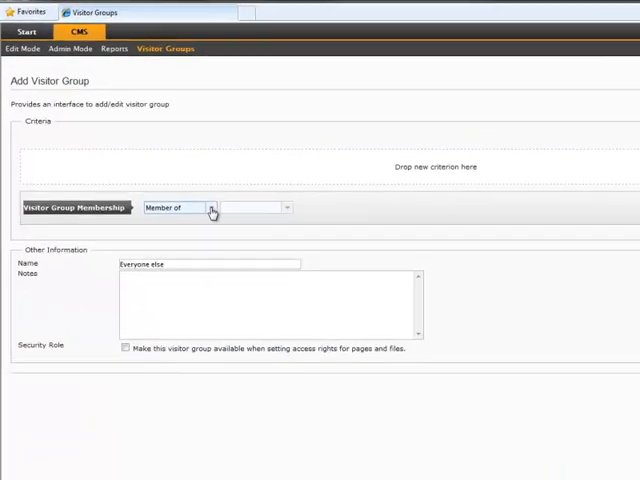
{"action": "left_click", "coordinate": [213, 208]}
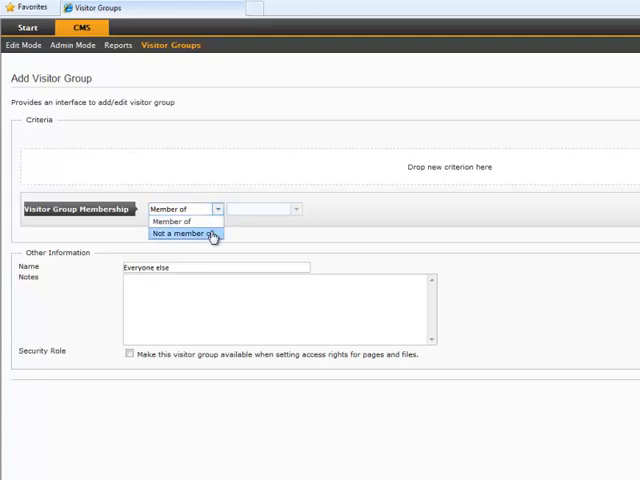
{"action": "left_click", "coordinate": [184, 234]}
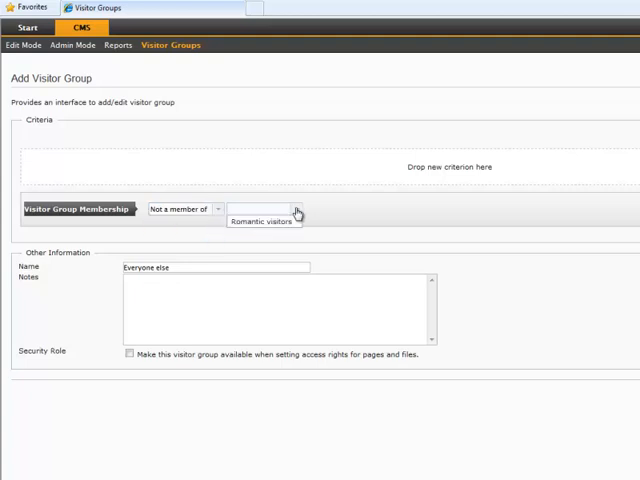
{"action": "left_click", "coordinate": [263, 221]}
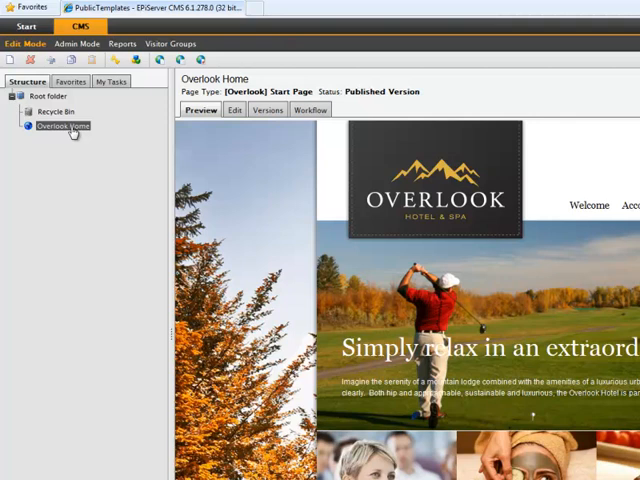
{"action": "mouse_move", "coordinate": [90, 147]}
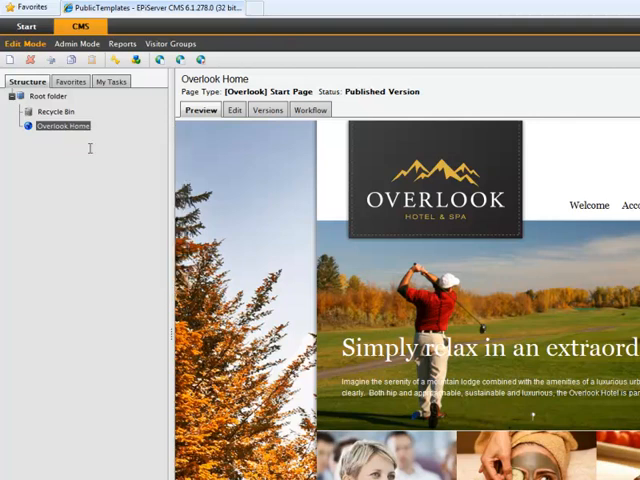
Personalize the original Overlook Home banner text for Everyone else.
{"action": "left_click", "coordinate": [233, 110]}
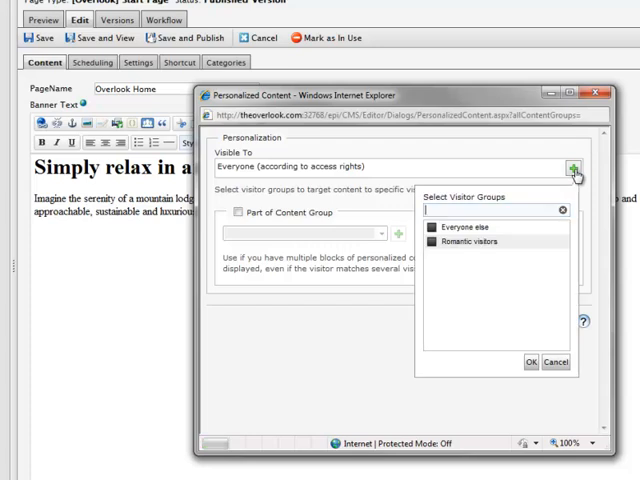
{"action": "left_click", "coordinate": [435, 227]}
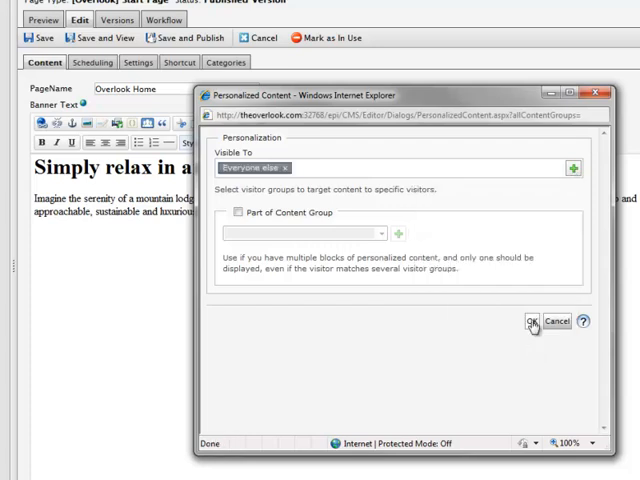
{"action": "left_click", "coordinate": [534, 321]}
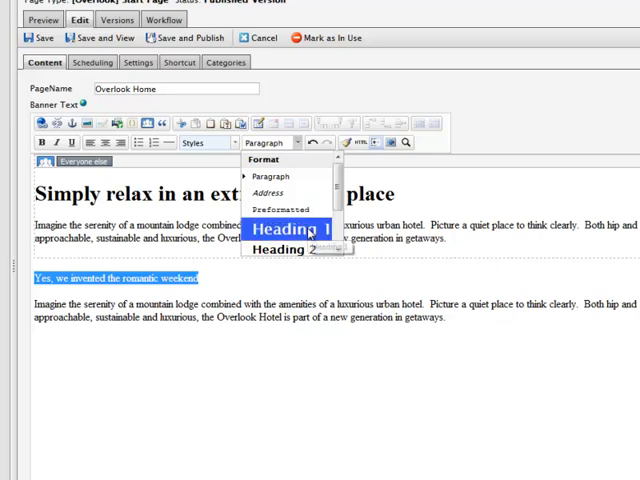
Make 'Yes, we invented the romantic weekend' a heading visible to Romantic visitors.
{"action": "left_click", "coordinate": [290, 229]}
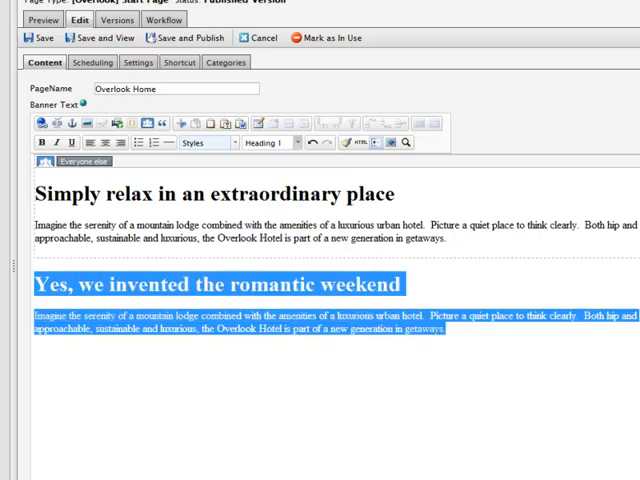
{"action": "mouse_move", "coordinate": [144, 123]}
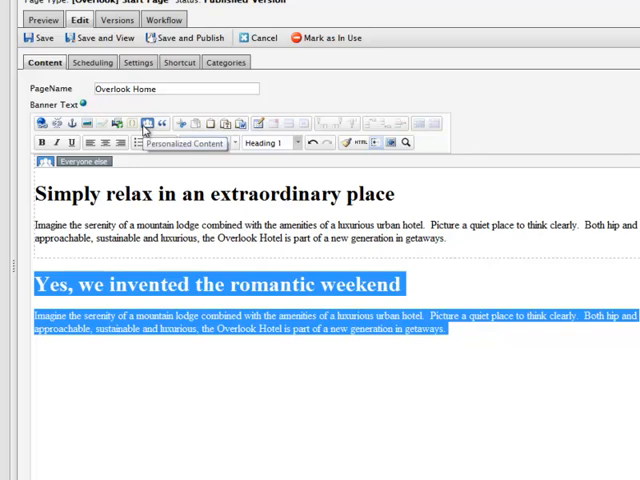
{"action": "left_click", "coordinate": [145, 123]}
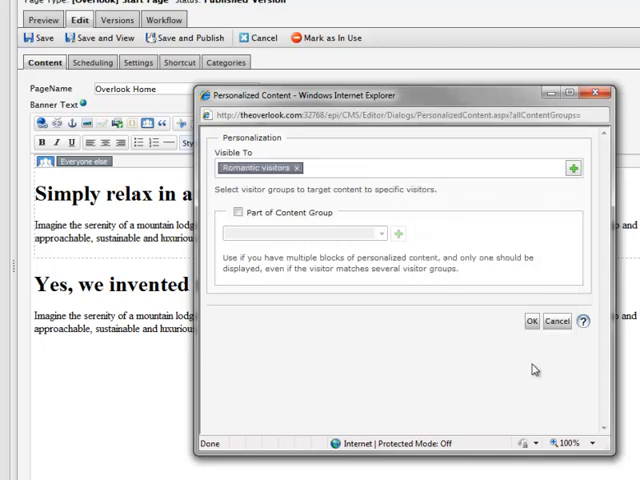
{"action": "left_click", "coordinate": [532, 321]}
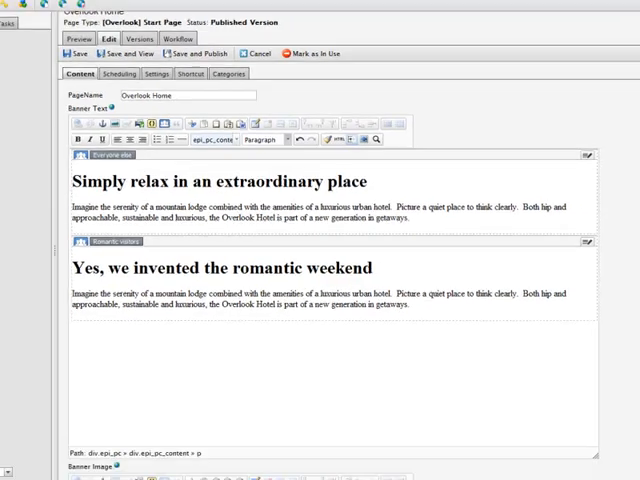
Personalize the golf banner image for Everyone else.
{"action": "scroll", "scroll_direction": "down", "scroll_amount": 3}
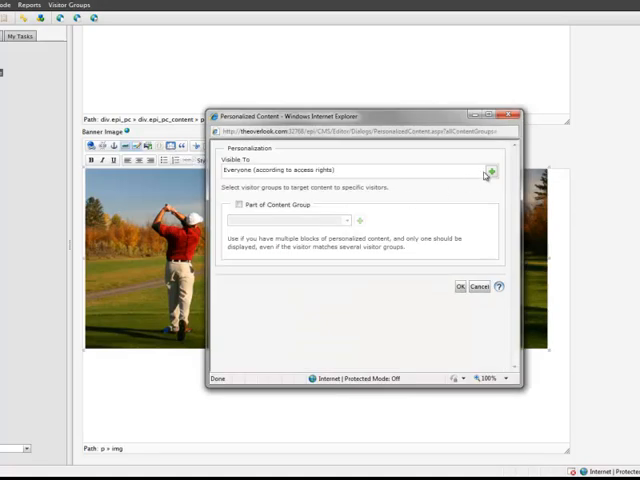
{"action": "left_click", "coordinate": [489, 170]}
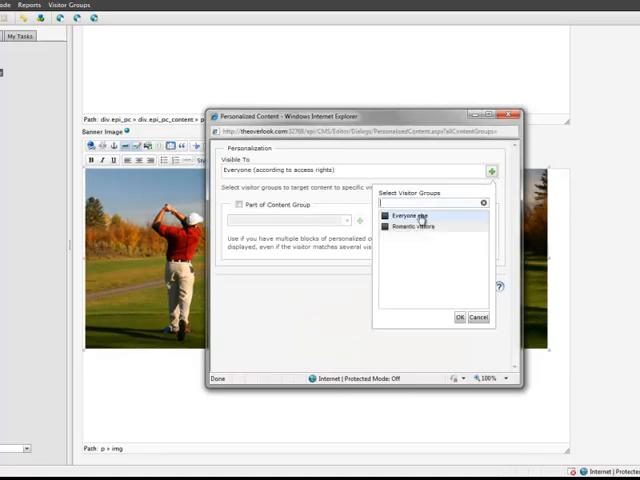
{"action": "left_click", "coordinate": [397, 214]}
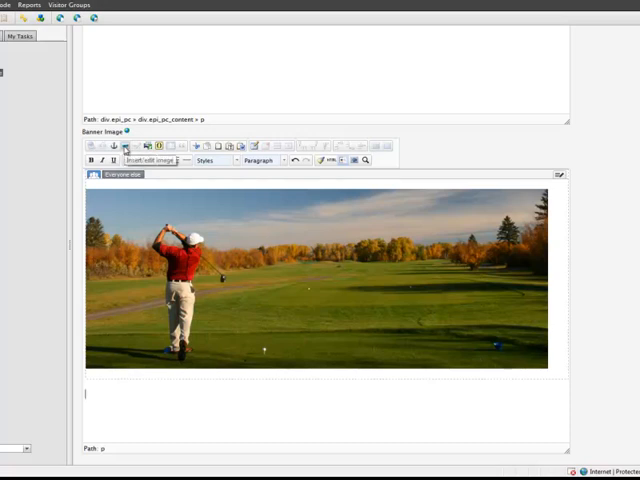
Insert romantic-banner.jpg from Global Files and show it to Romantic visitors.
{"action": "left_click", "coordinate": [127, 146]}
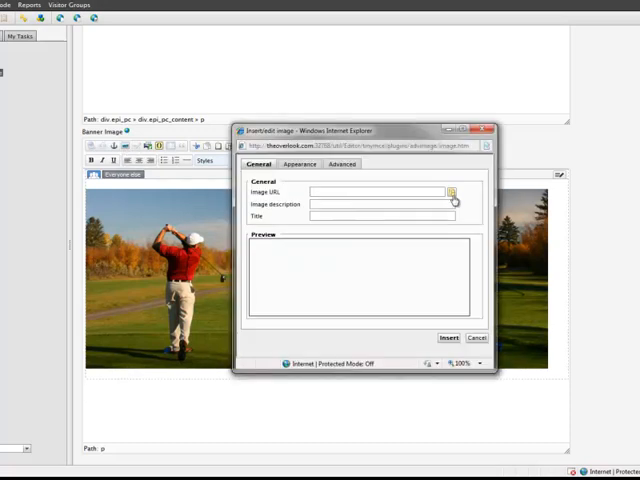
{"action": "left_click", "coordinate": [453, 192]}
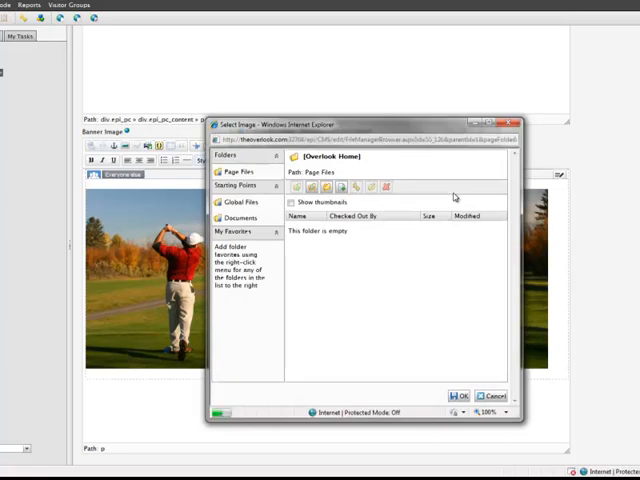
{"action": "left_click", "coordinate": [230, 203]}
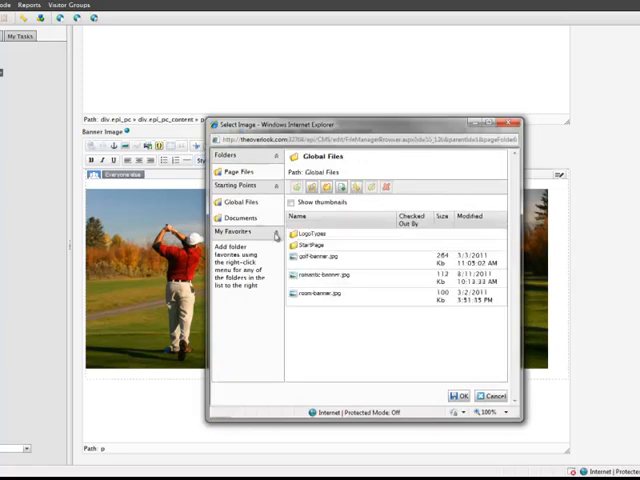
{"action": "left_click", "coordinate": [325, 272]}
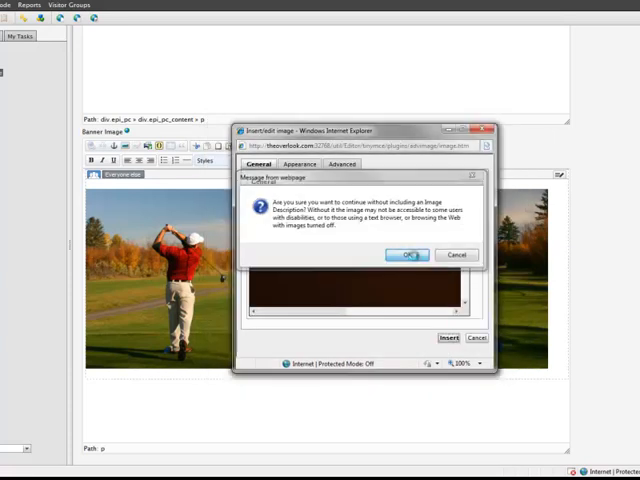
{"action": "left_click", "coordinate": [406, 254]}
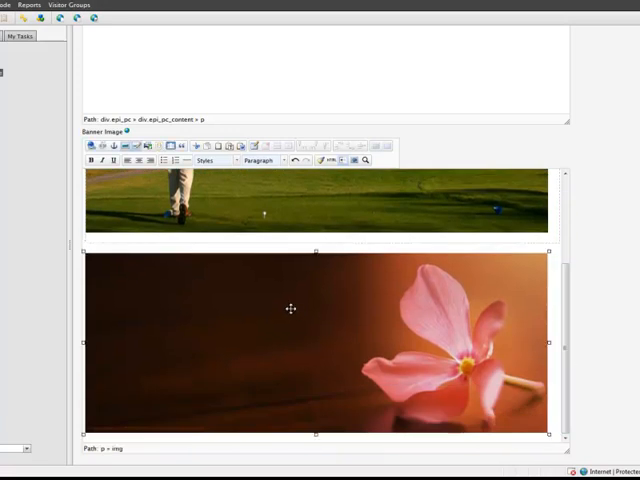
{"action": "mouse_move", "coordinate": [172, 148]}
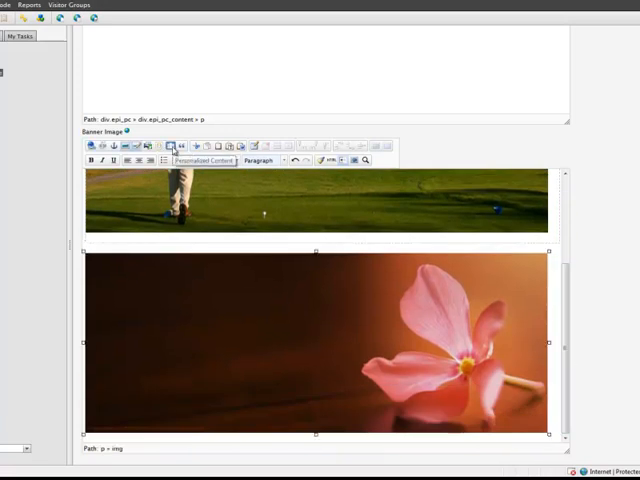
{"action": "left_click", "coordinate": [172, 146]}
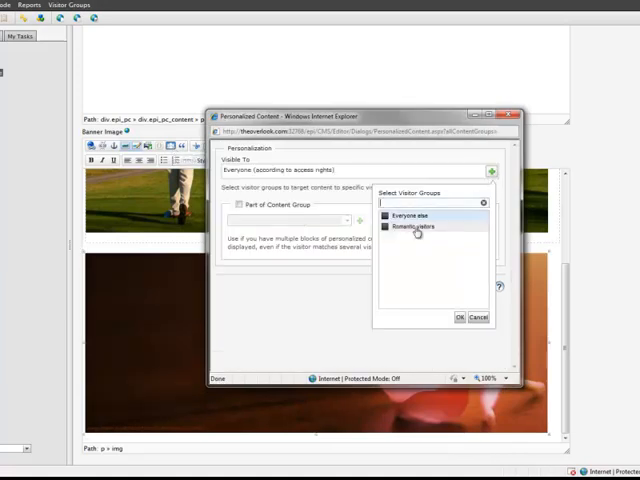
{"action": "left_click", "coordinate": [417, 226]}
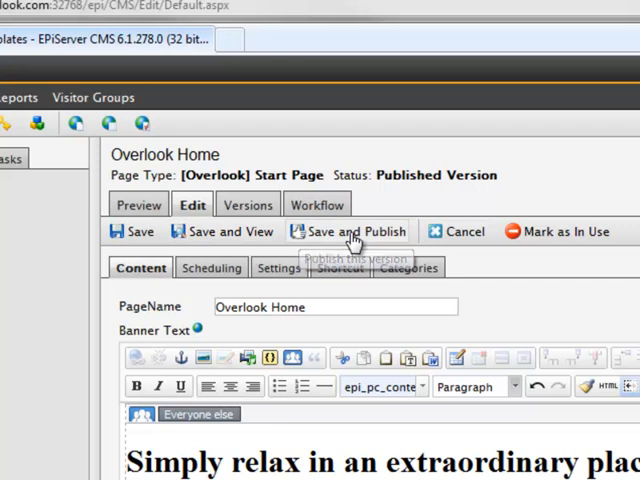
Publish the Overlook Home page and preview it as Everyone else.
{"action": "left_click", "coordinate": [139, 204]}
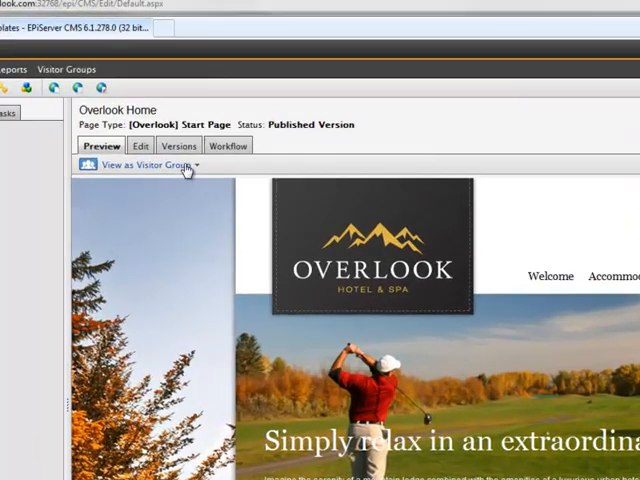
{"action": "left_click", "coordinate": [140, 168]}
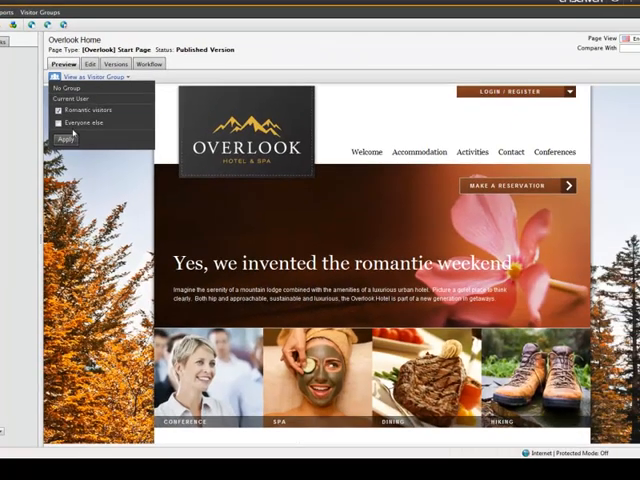
{"action": "left_click", "coordinate": [60, 122]}
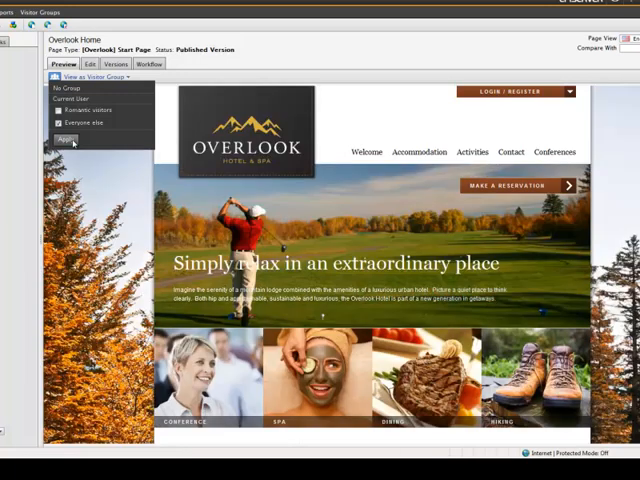
{"action": "left_click", "coordinate": [67, 138]}
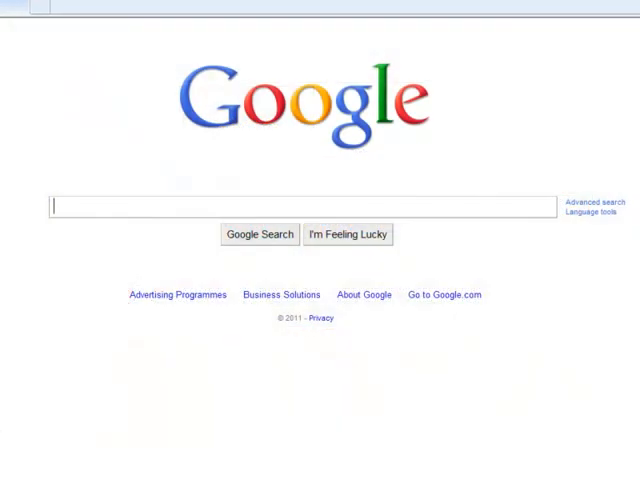
Search Google for 'romantic weekend break' to find Overlook Hotel and Spa.
{"action": "type", "text": "romantic weekend break"}
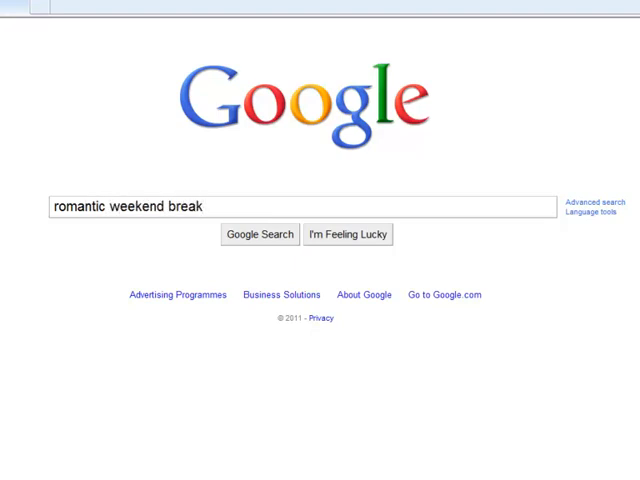
{"action": "left_click", "coordinate": [259, 234]}
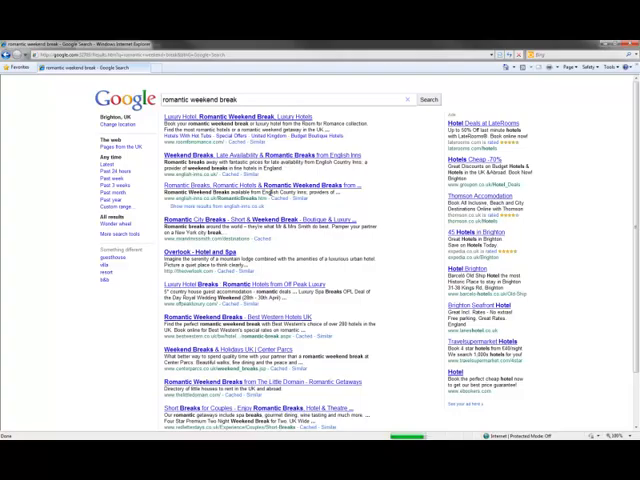